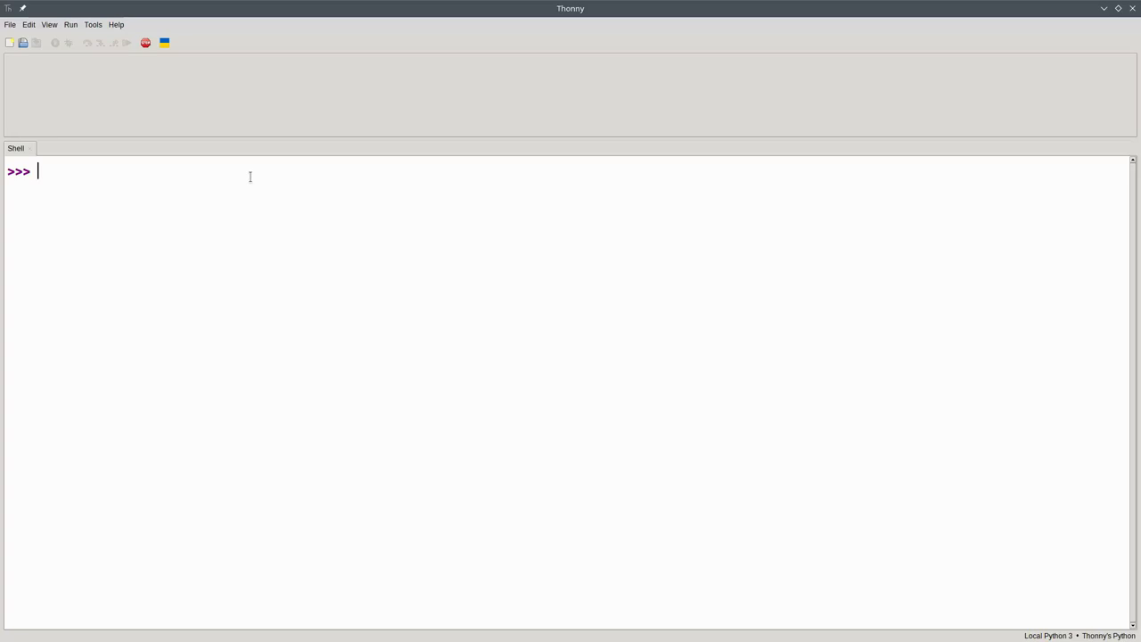
Evaluate 3 < 5 returning True and 7 >= 9 returning False in the shell.
text(3 < 5)
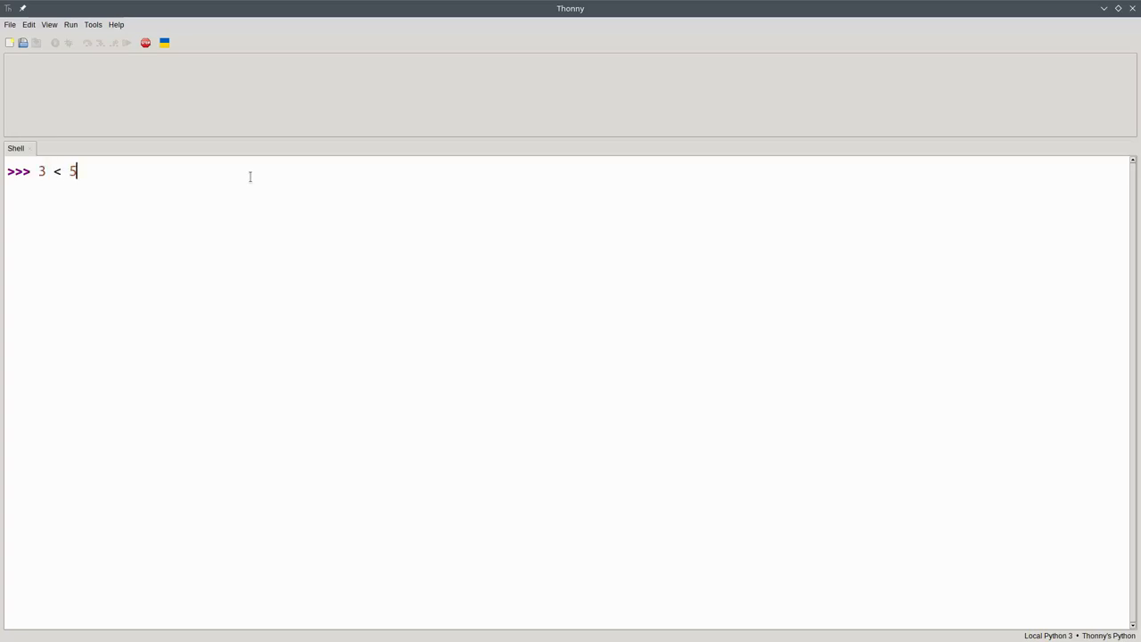
key(Return)
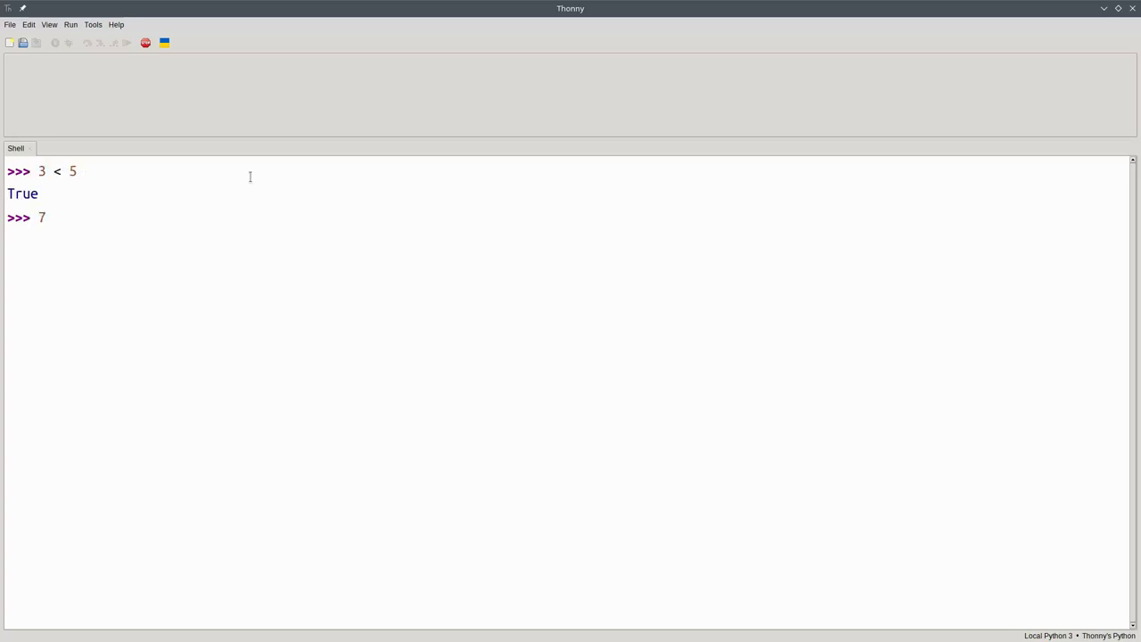
text(>= 9)
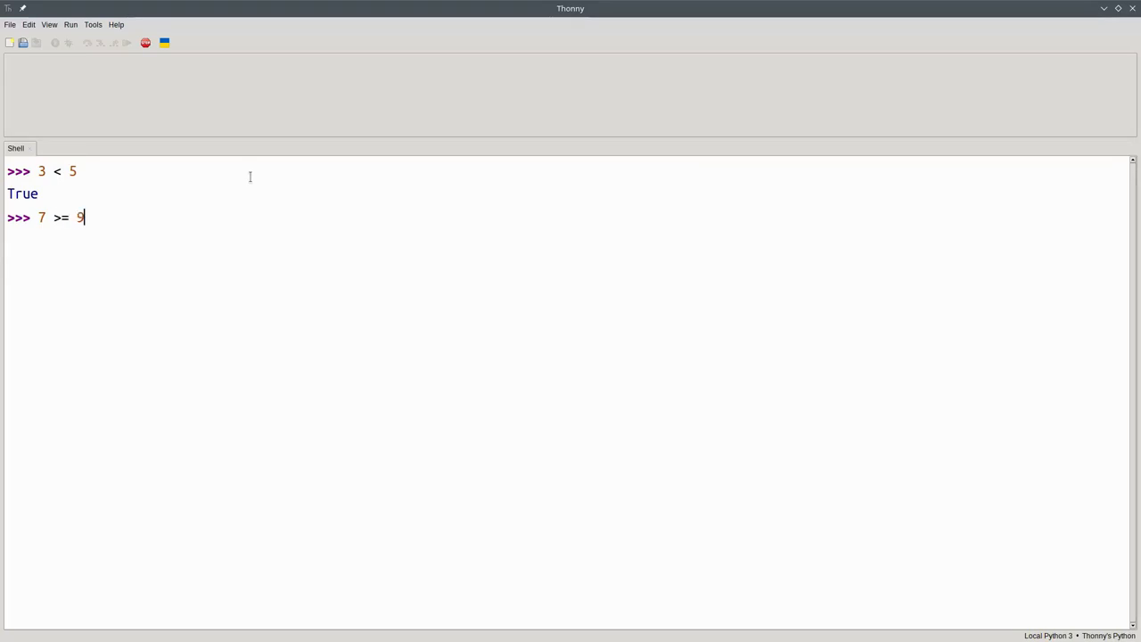
key(Return)
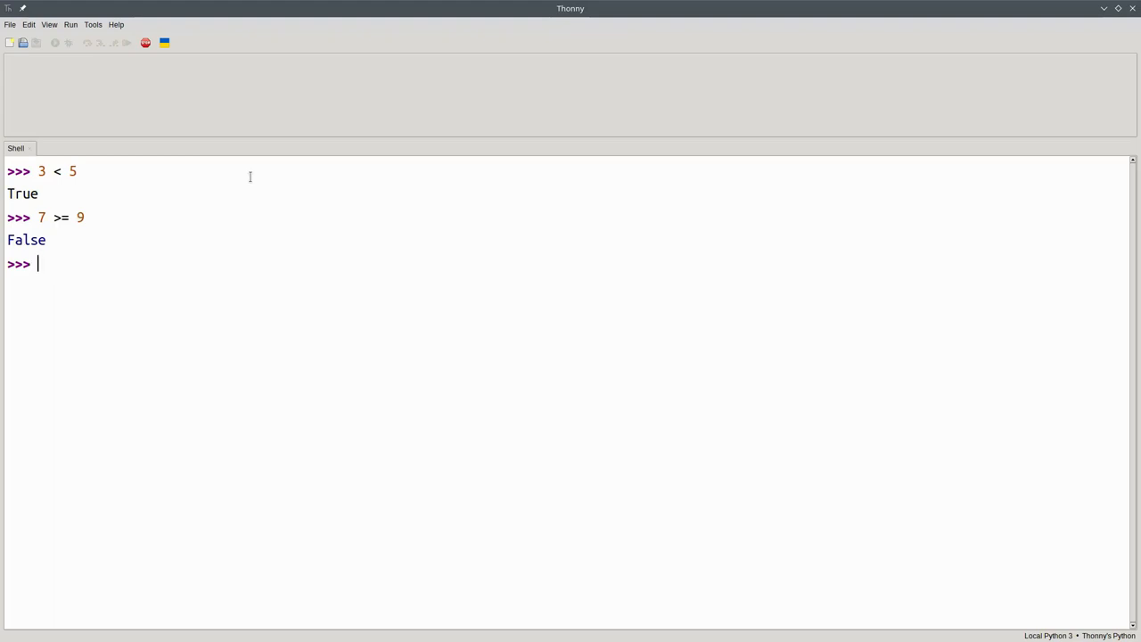
Evaluate the string comparison 'cat' < 'dog' in the shell.
text('cat')
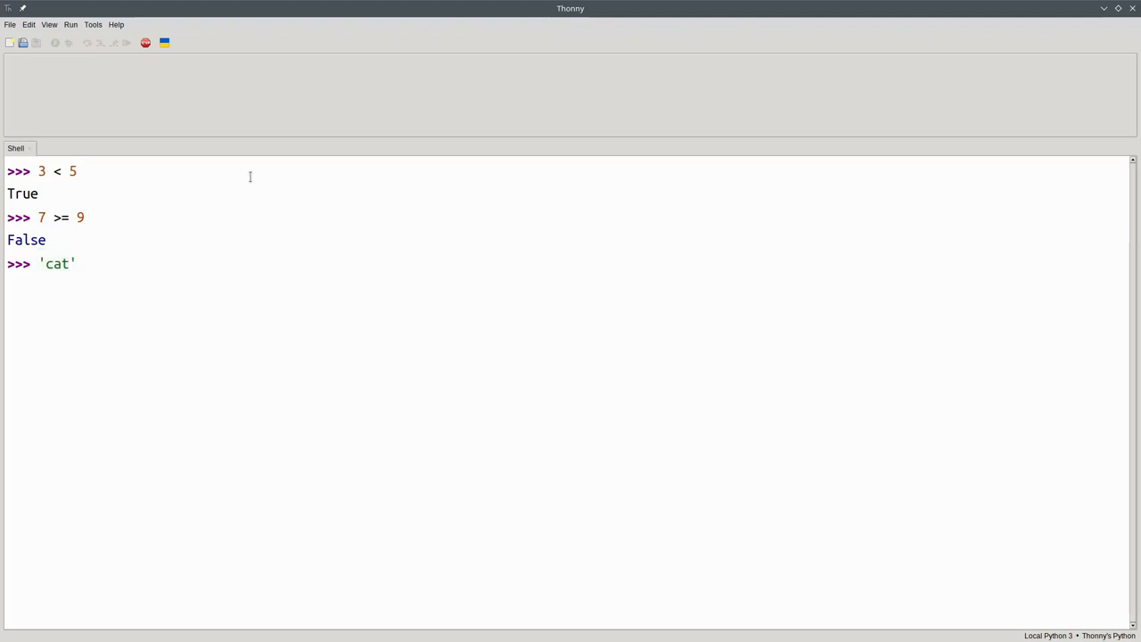
text(< 'do)
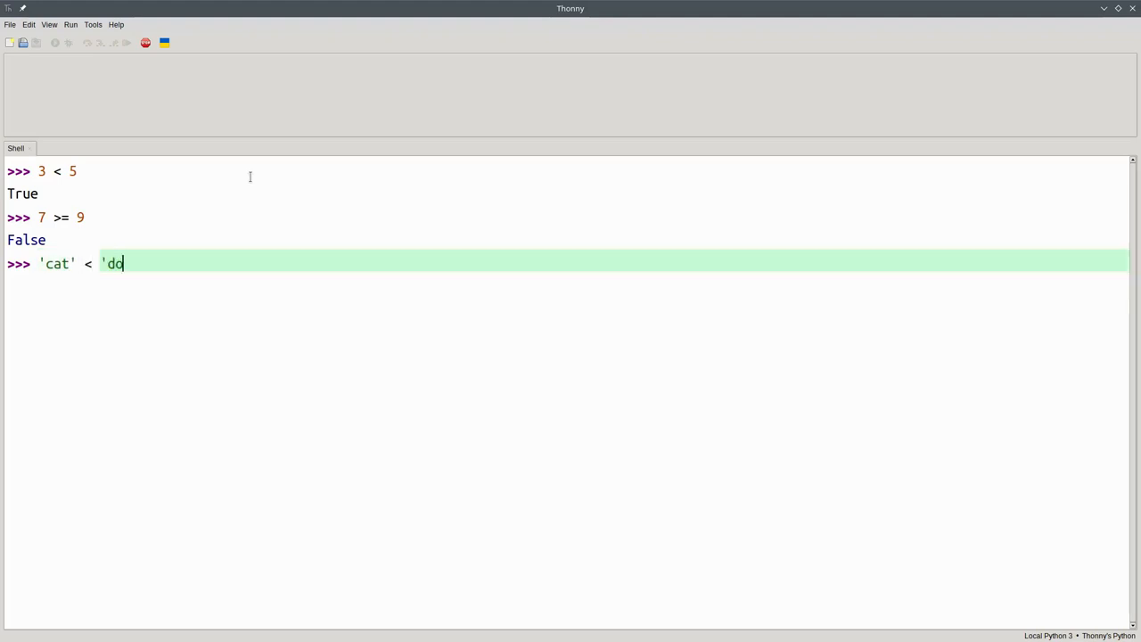
text(g')
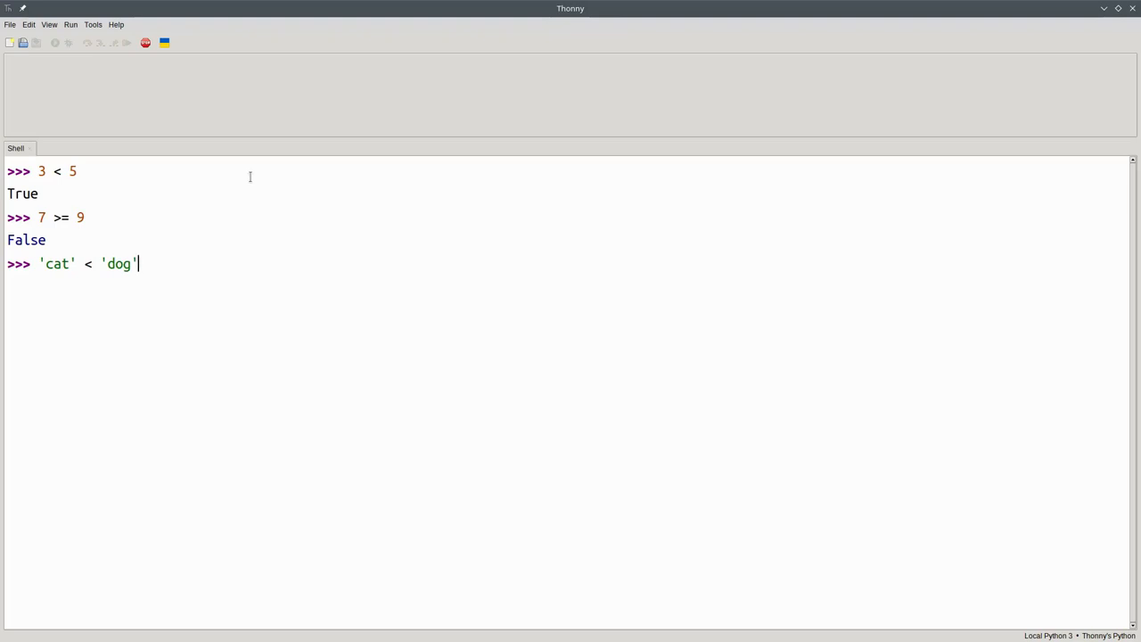
key(Return)
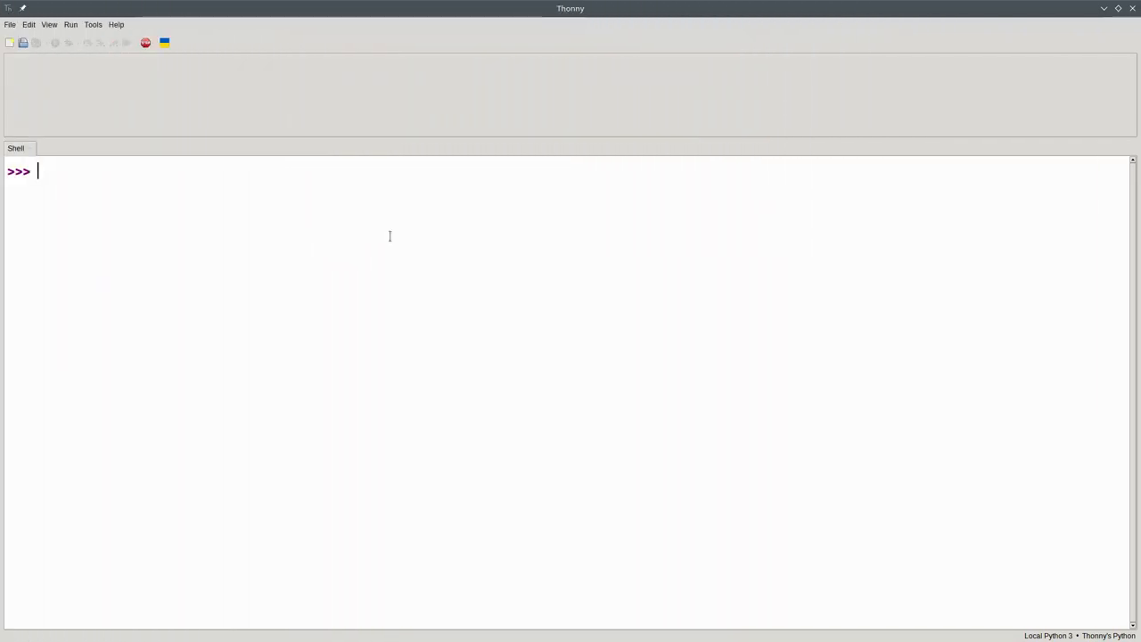
Evaluate ord('m') returning 109 and ord('!') returning 33 in the shell.
text(ord)
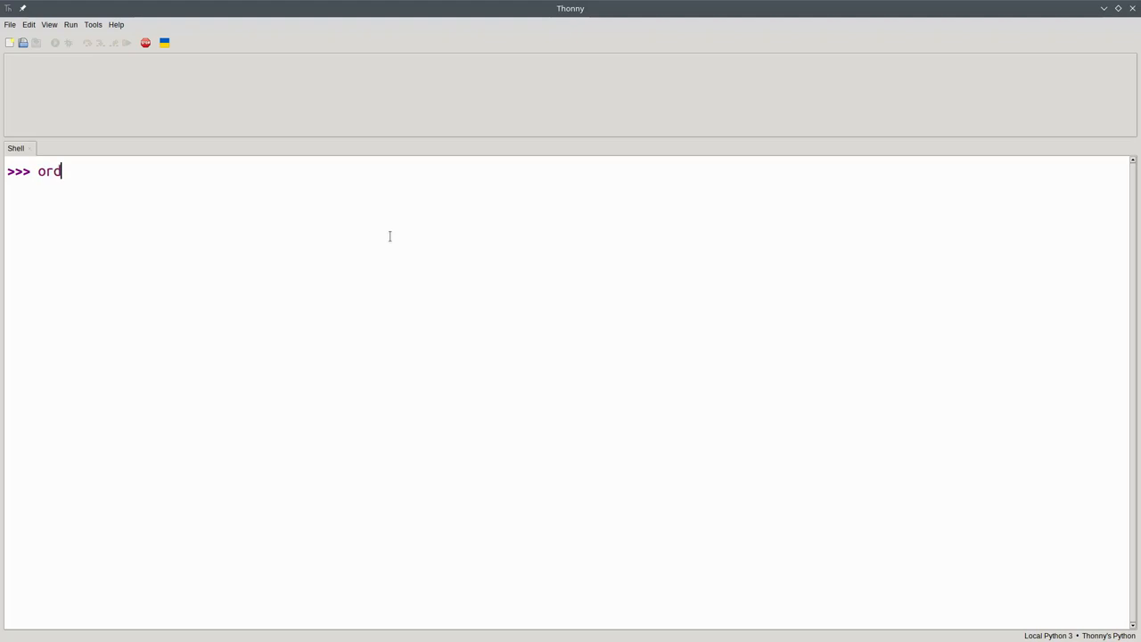
text(()
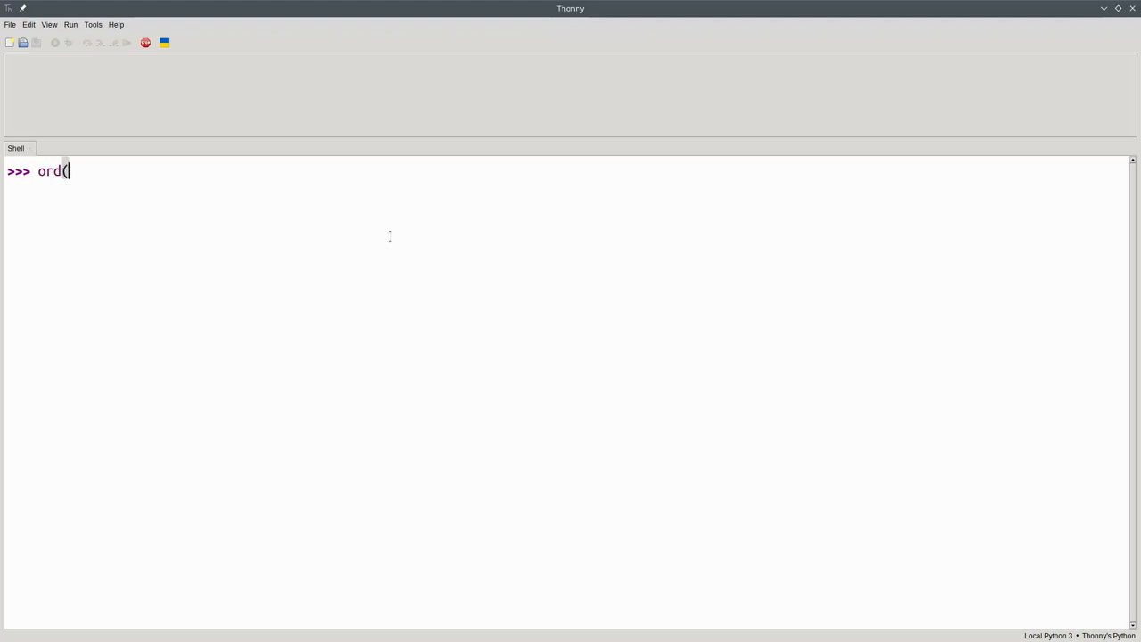
text('m)
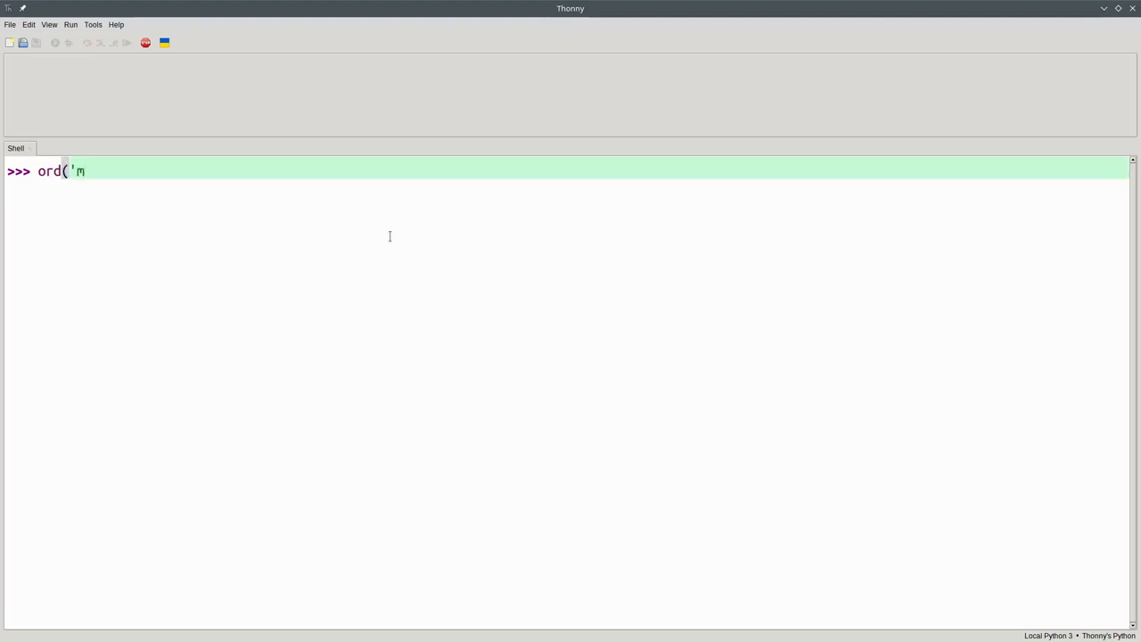
key(Return)
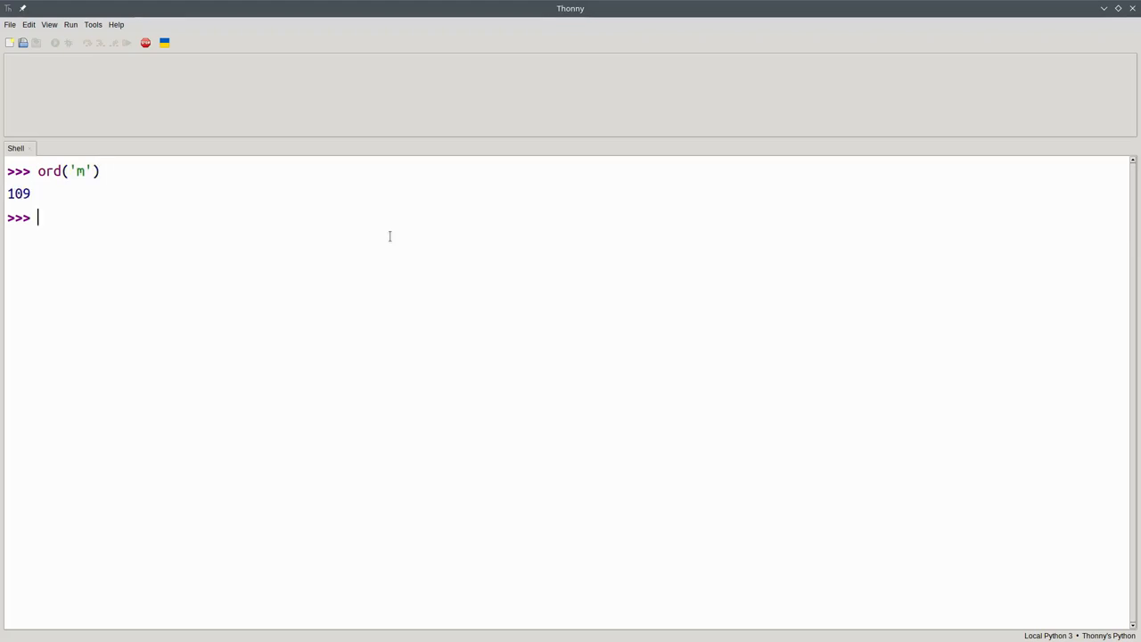
text(ord)
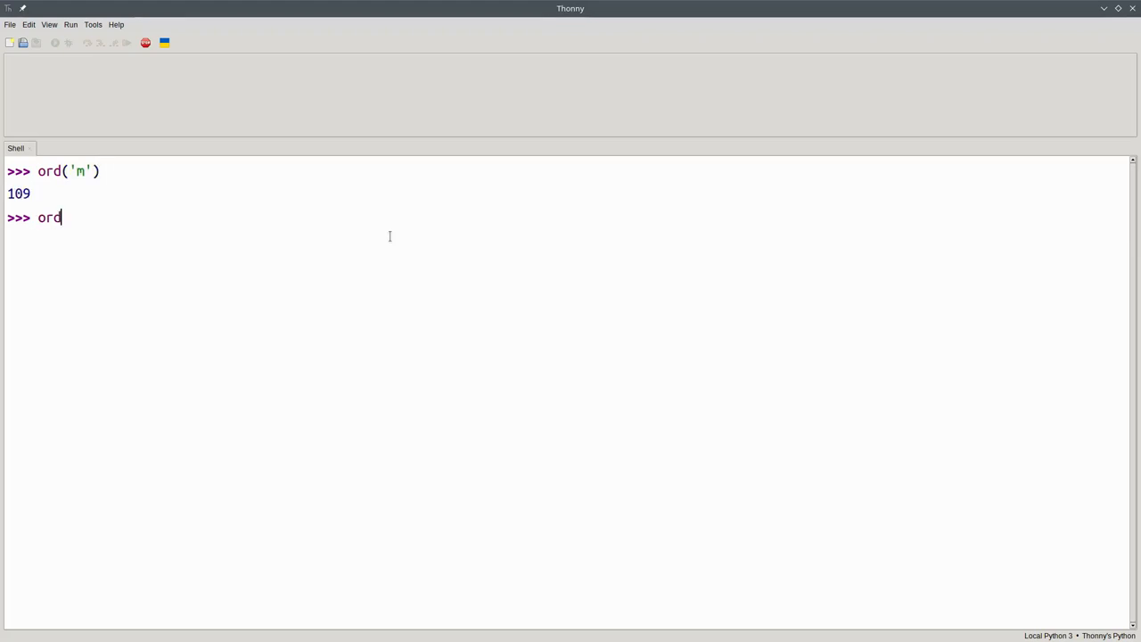
text(('!'))
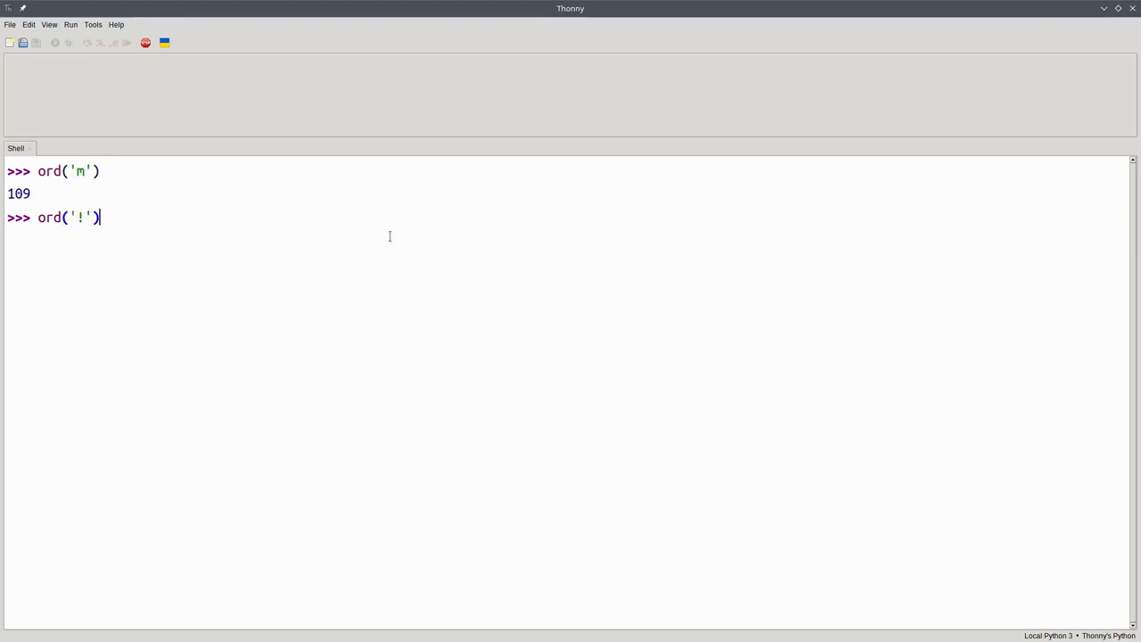
key(Return)
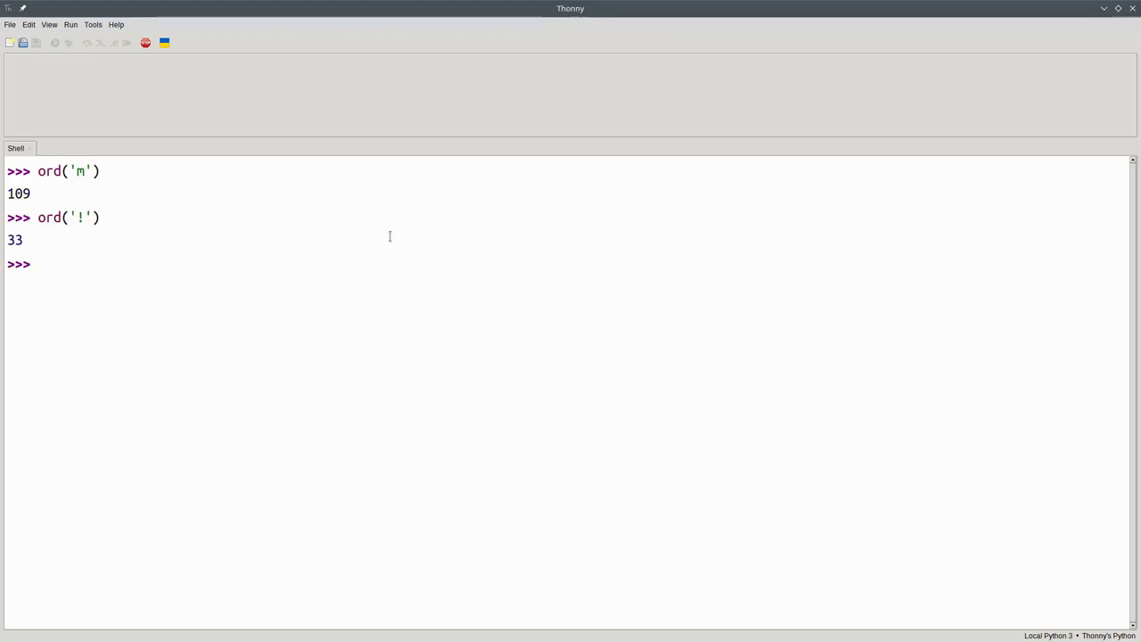